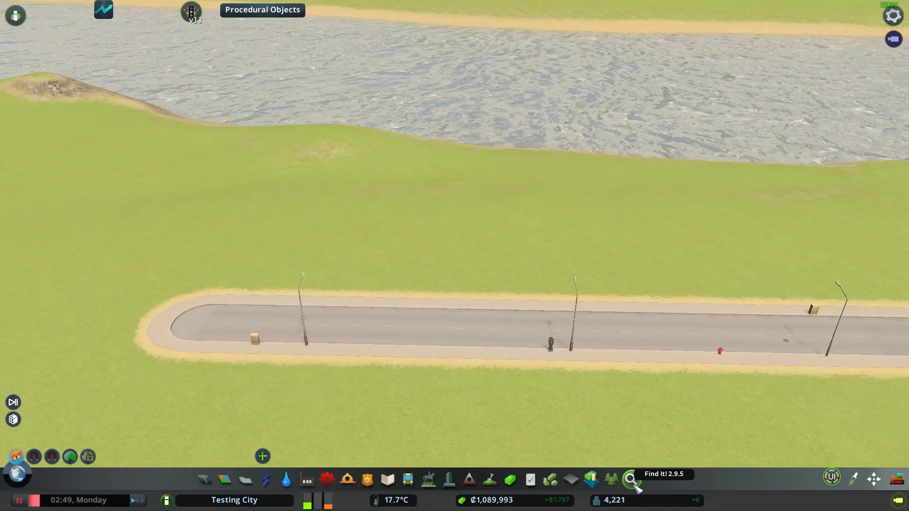
Bring up the Find It asset catalogue to pick a building for the lot
left_click(631, 479)
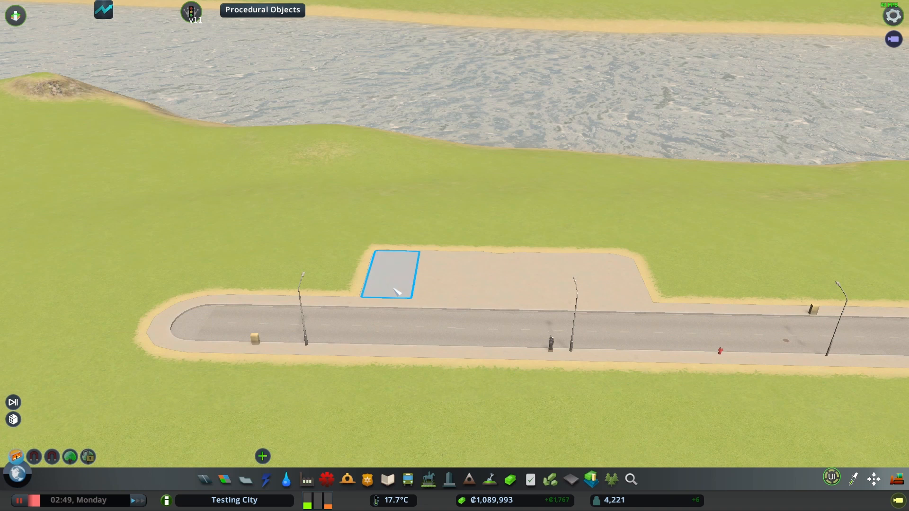
Place a General Store on the paved lot and view its RICO Revisited settings
left_click(388, 275)
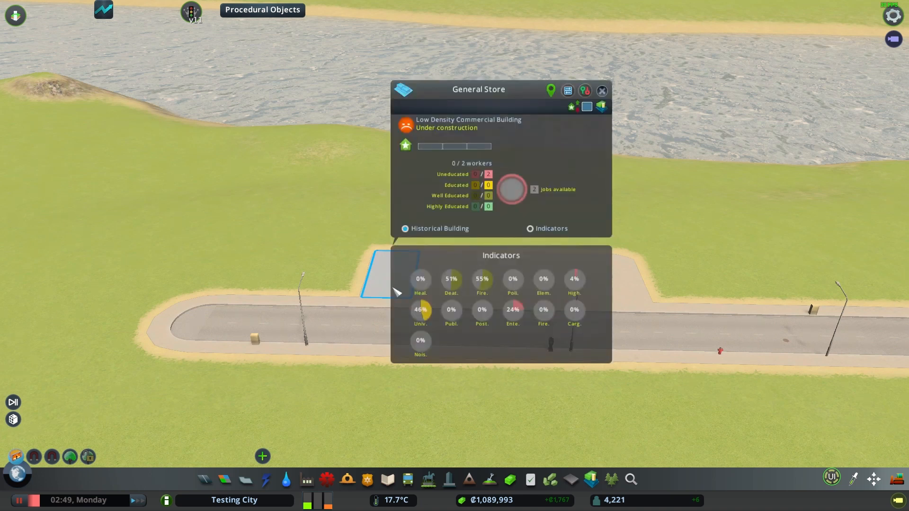
mouse_move(603, 114)
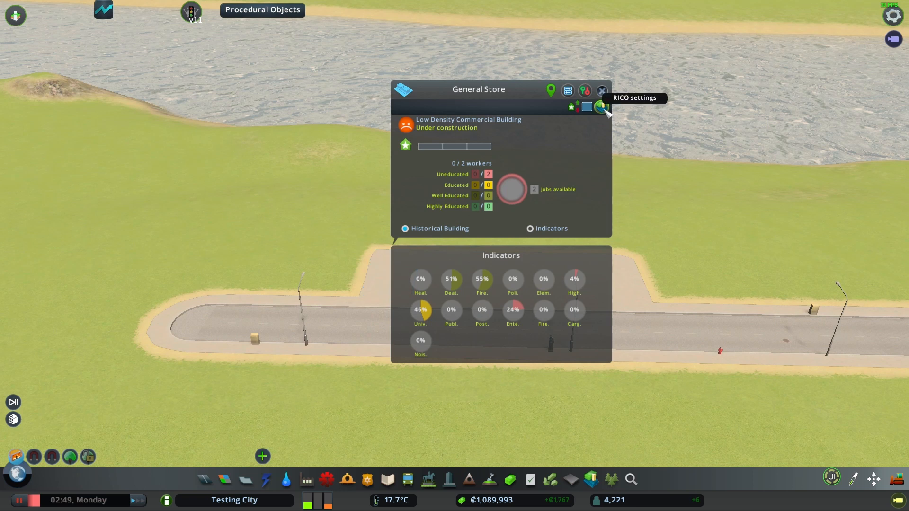
left_click(602, 106)
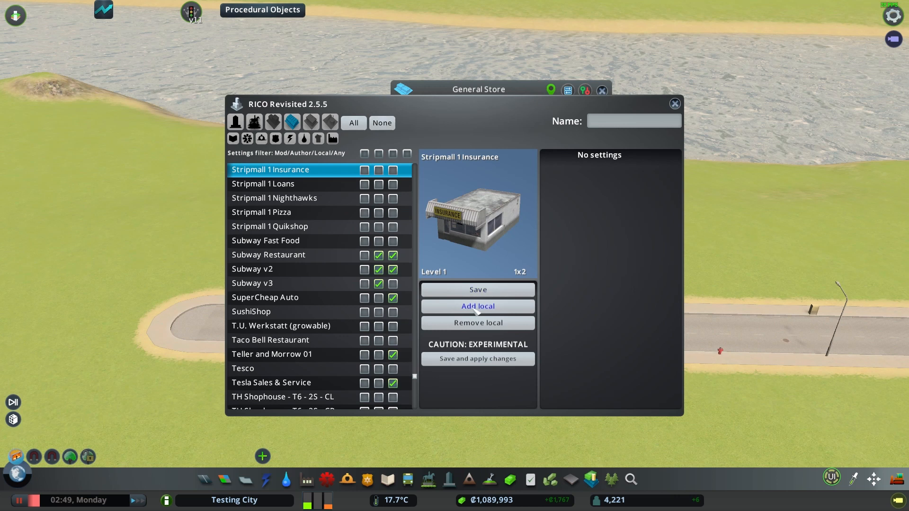
Add local RICO settings for Stripmall 1 Insurance
left_click(477, 305)
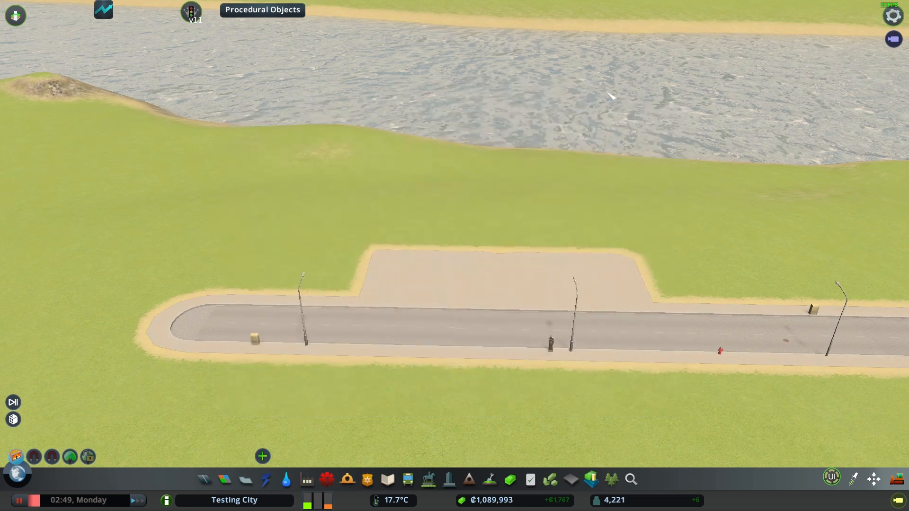
mouse_move(848, 398)
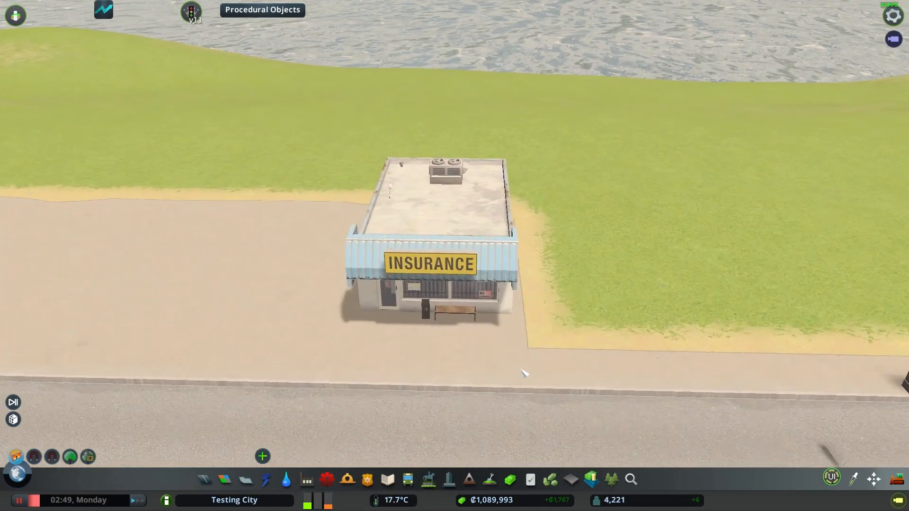
Plop the Insurance building on the lot and reopen RICO Revisited on Stripmall 1 Loans
scroll("down", 3)
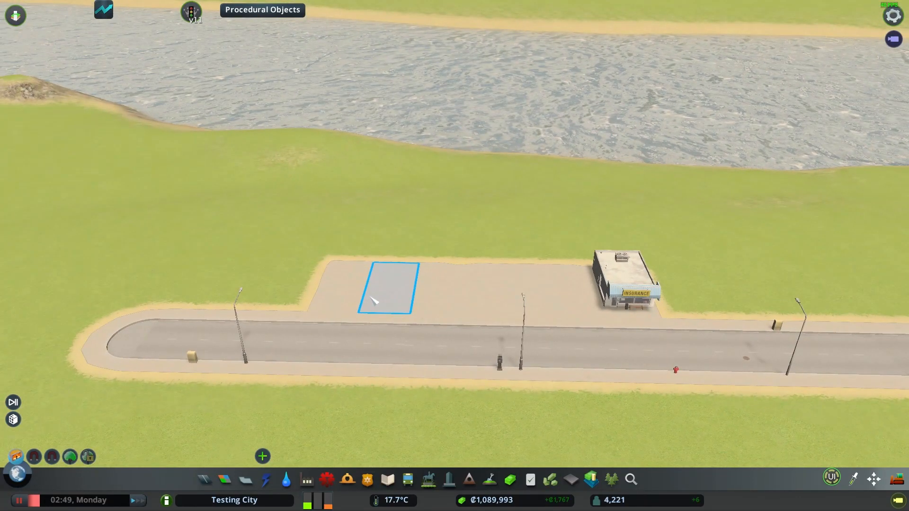
left_click(385, 288)
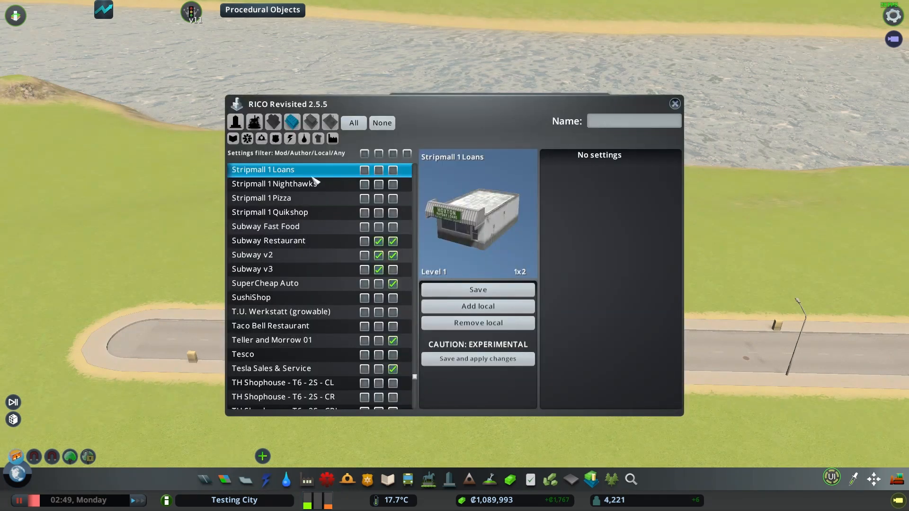
Add local settings for Stripmall 1 Loans as low-density commercial level 1, Realistic Pop off
left_click(392, 169)
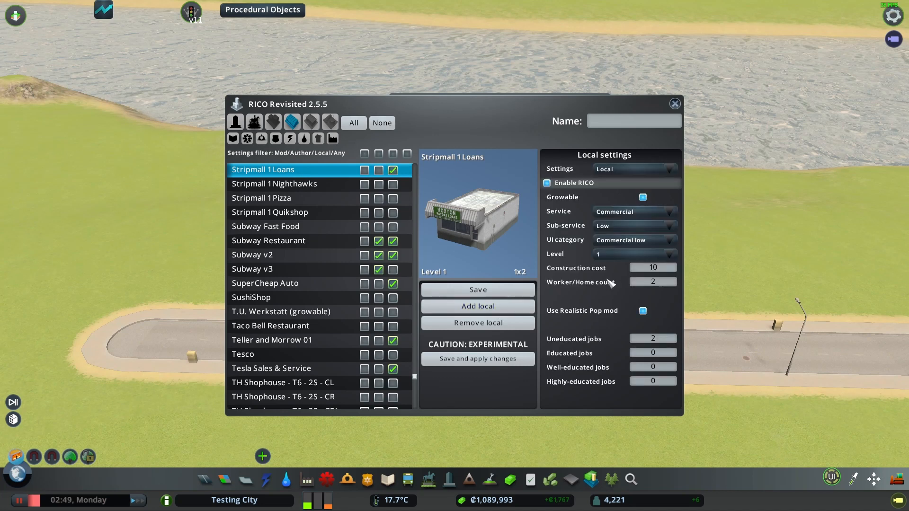
mouse_move(634, 211)
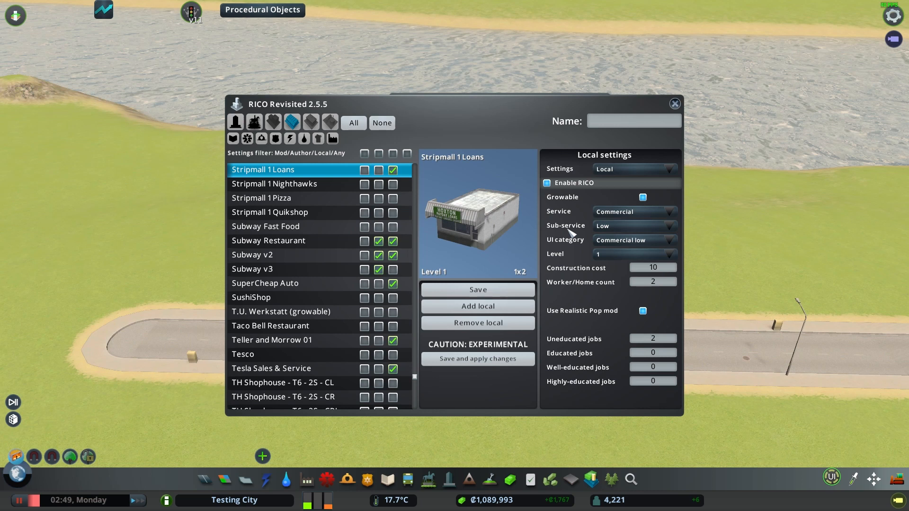
mouse_move(573, 242)
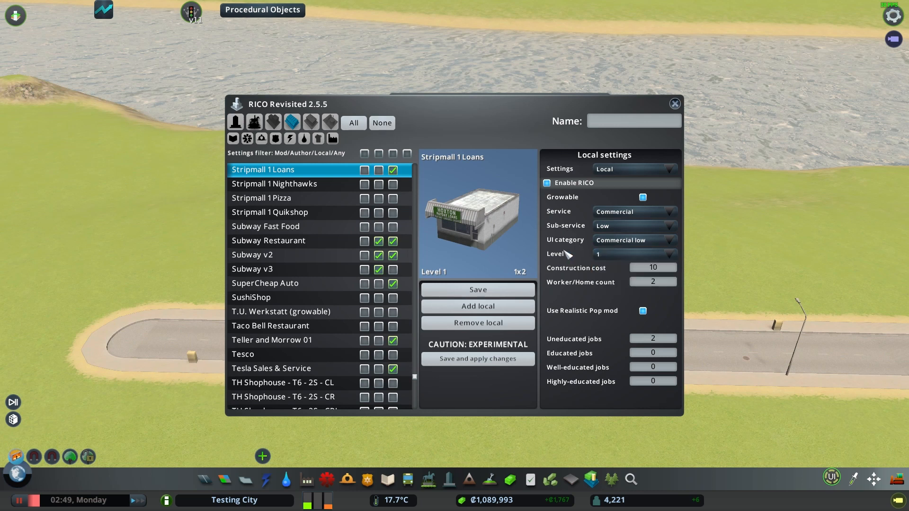
mouse_move(587, 299)
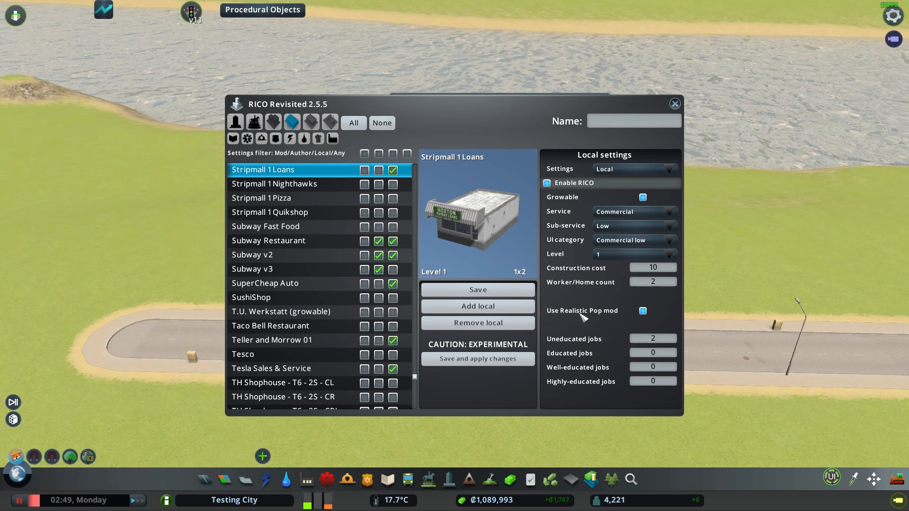
mouse_move(642, 391)
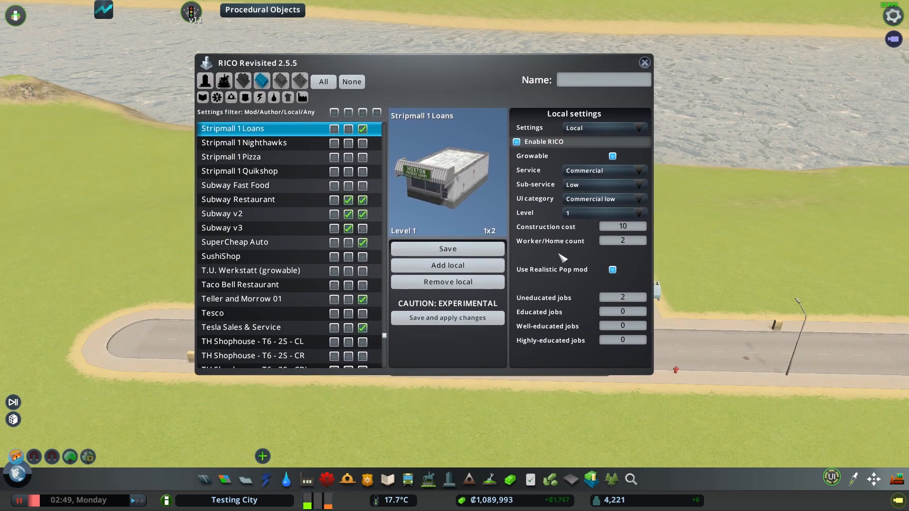
mouse_move(562, 322)
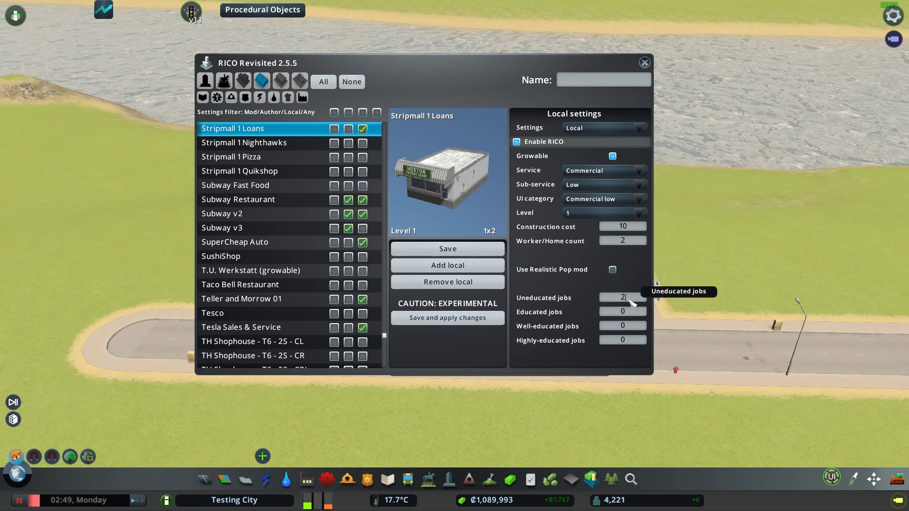
Set Stripmall 1 Loans jobs to 0 uneducated, 1 educated, 1 well-educated and close RICO
type("0")
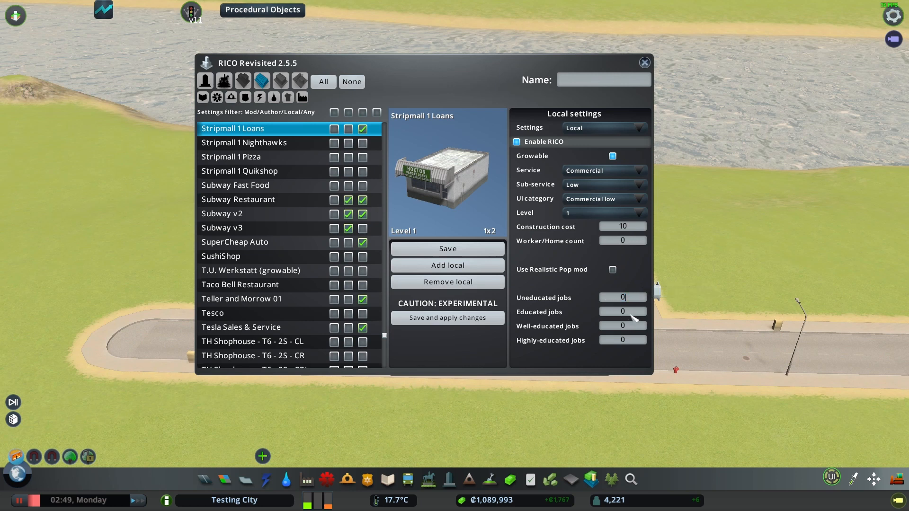
mouse_move(622, 312)
type("2")
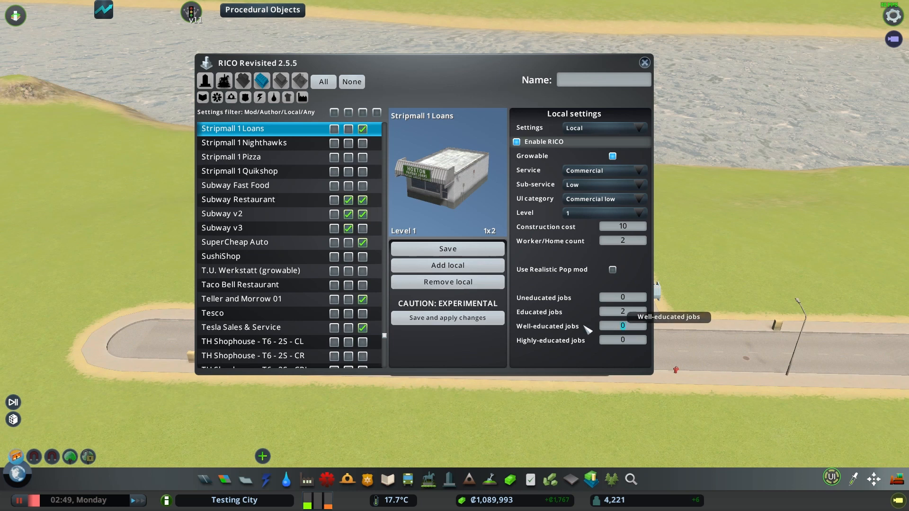
left_click(622, 325)
type("1")
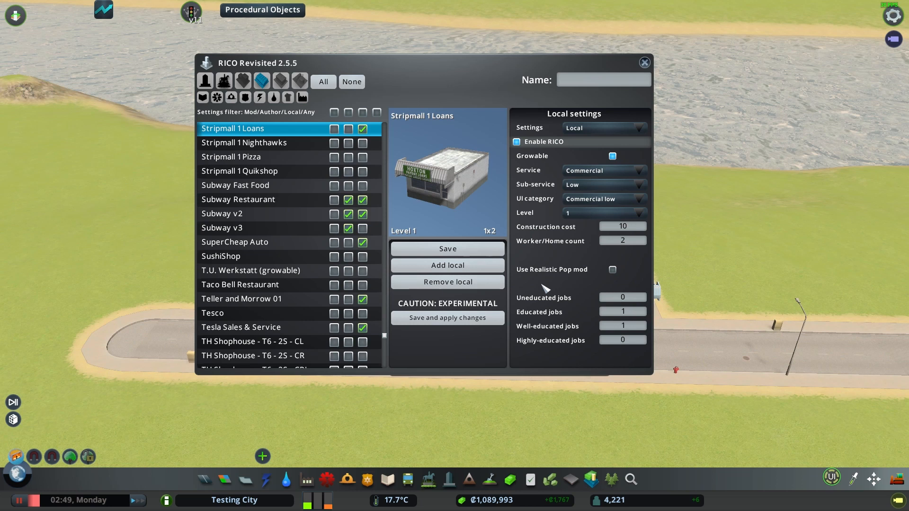
mouse_move(608, 303)
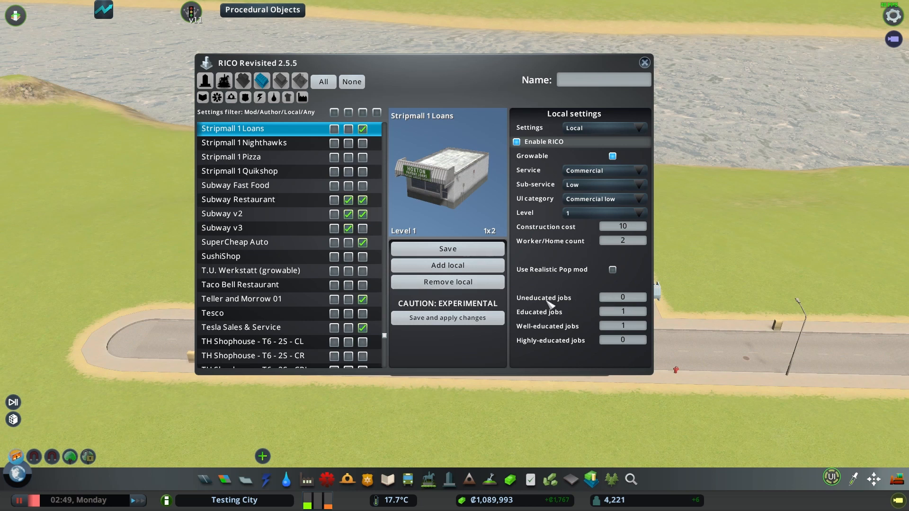
mouse_move(428, 318)
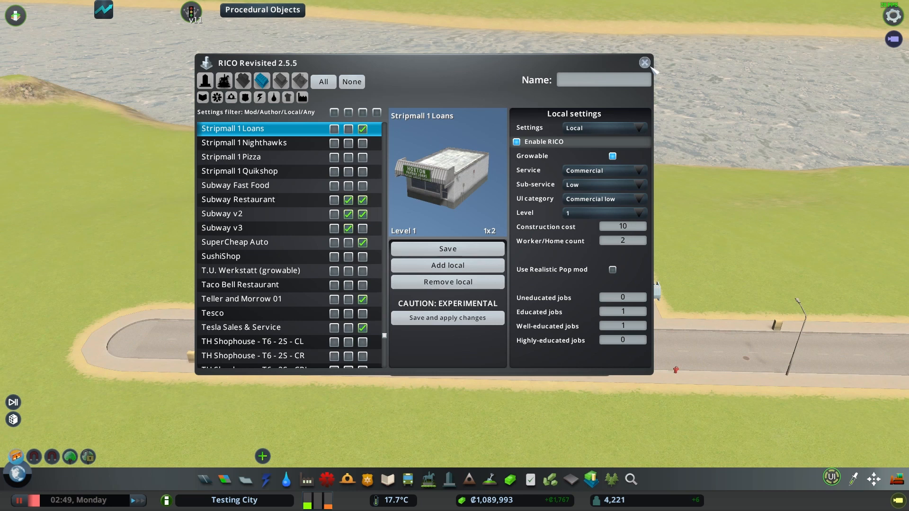
left_click(643, 63)
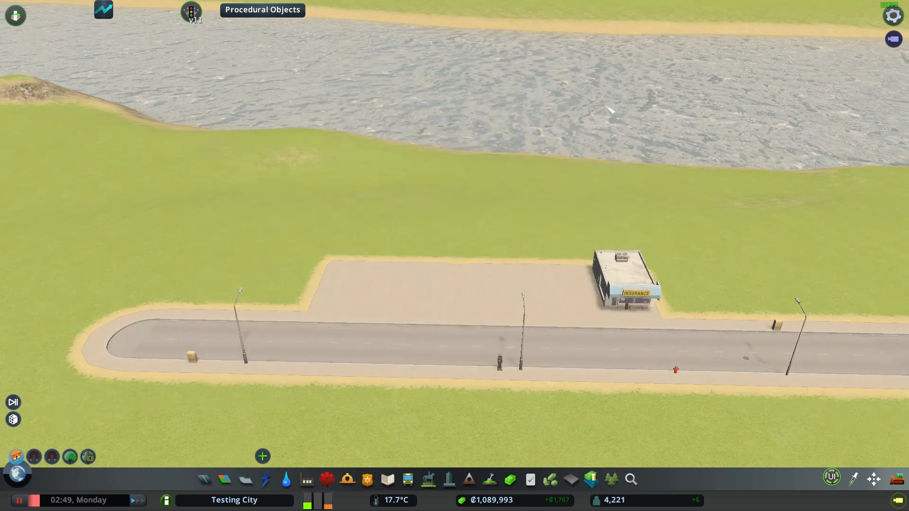